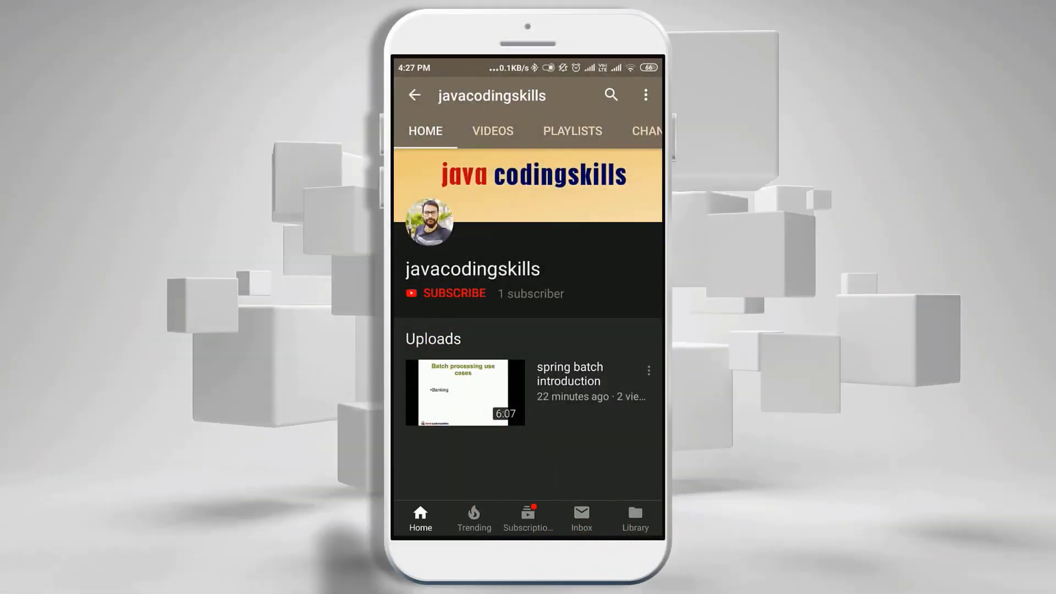
Subscribe to javacodingskills and show its bell notification options (All, Personalized, None)
click(456, 292)
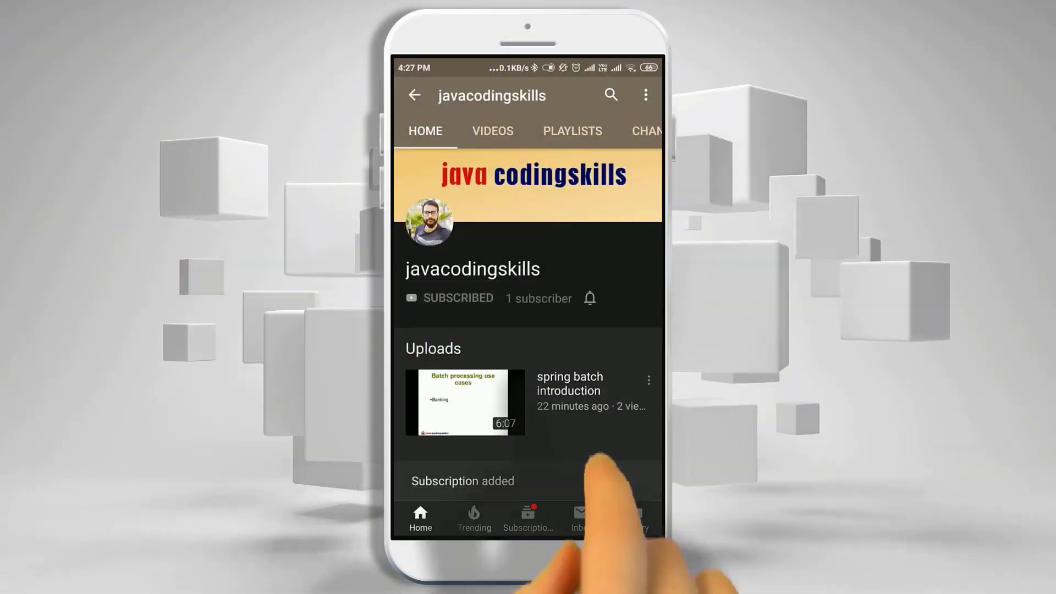
click(588, 298)
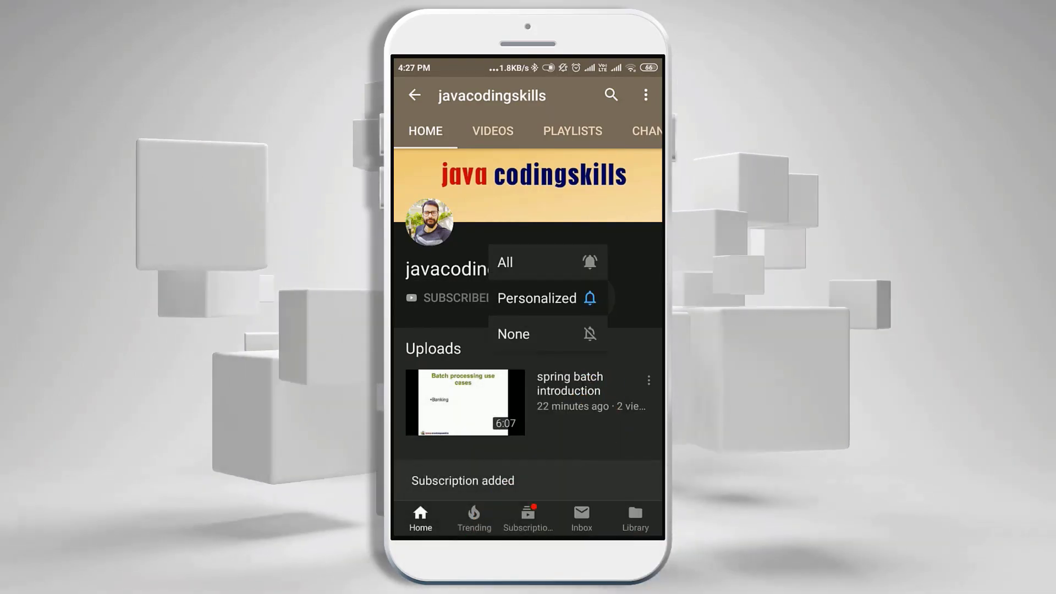